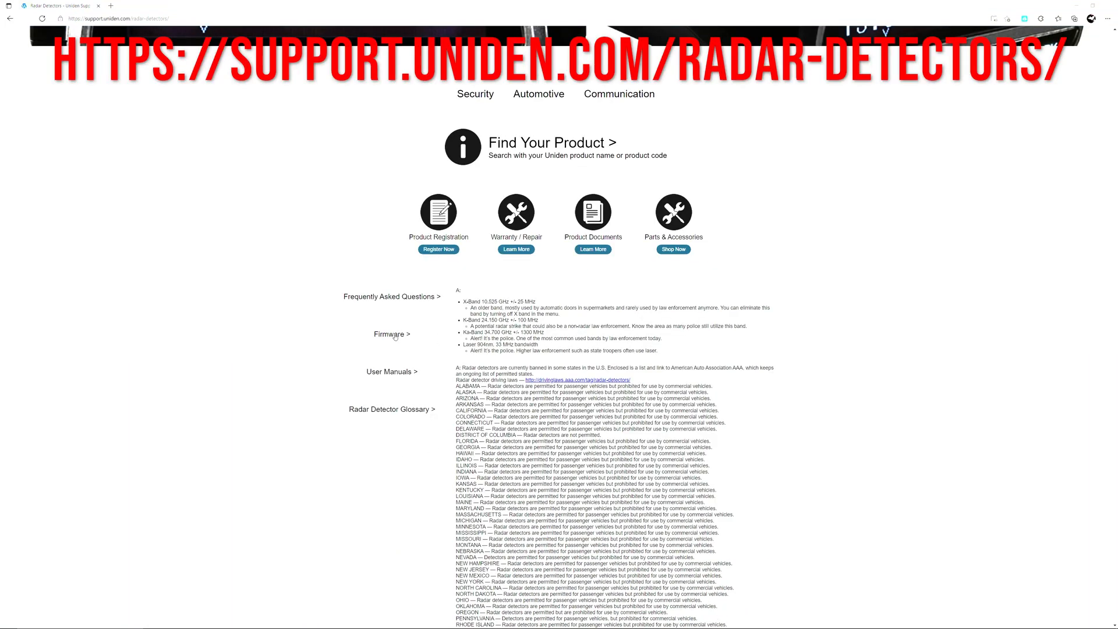
# Download the R Series SW Download Tool zip from the radar detector firmware database update entry
pyautogui.click(390, 334)
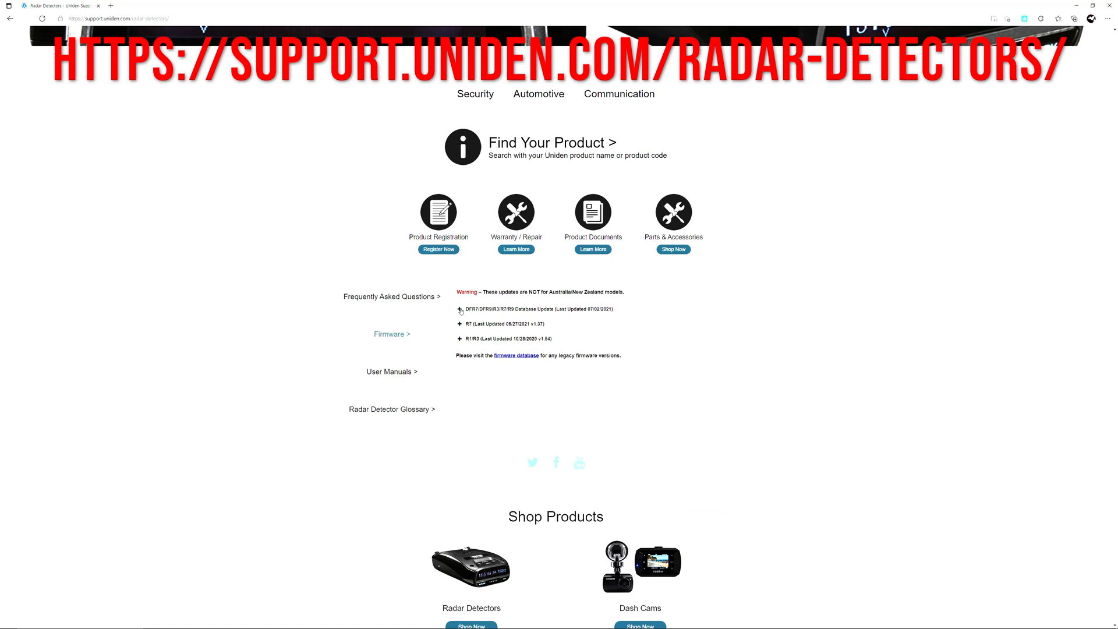
pyautogui.click(460, 310)
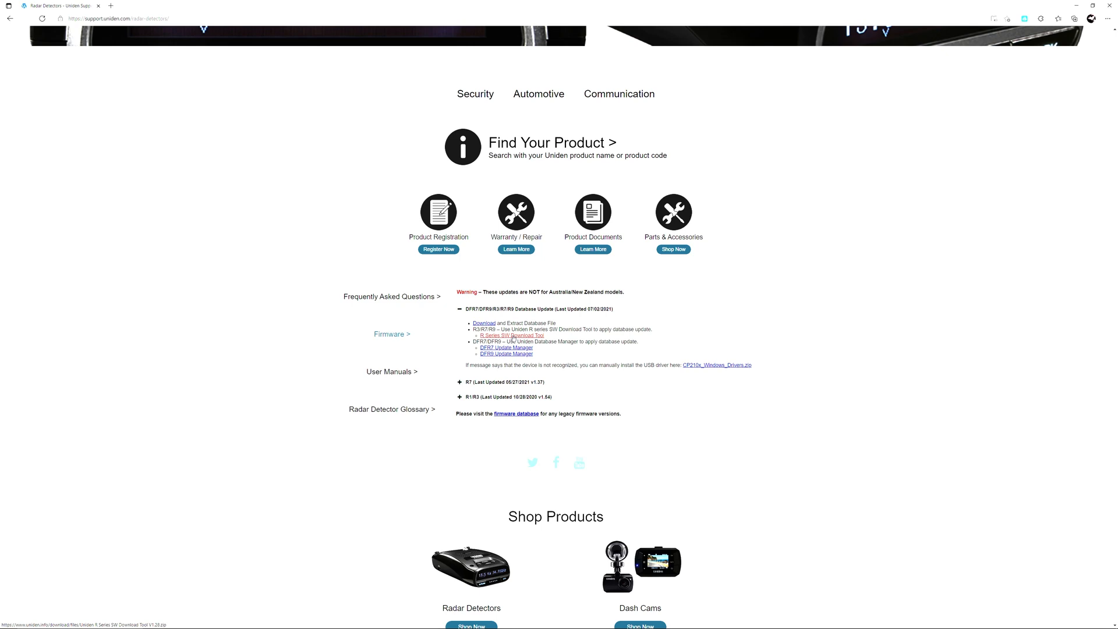
pyautogui.click(507, 336)
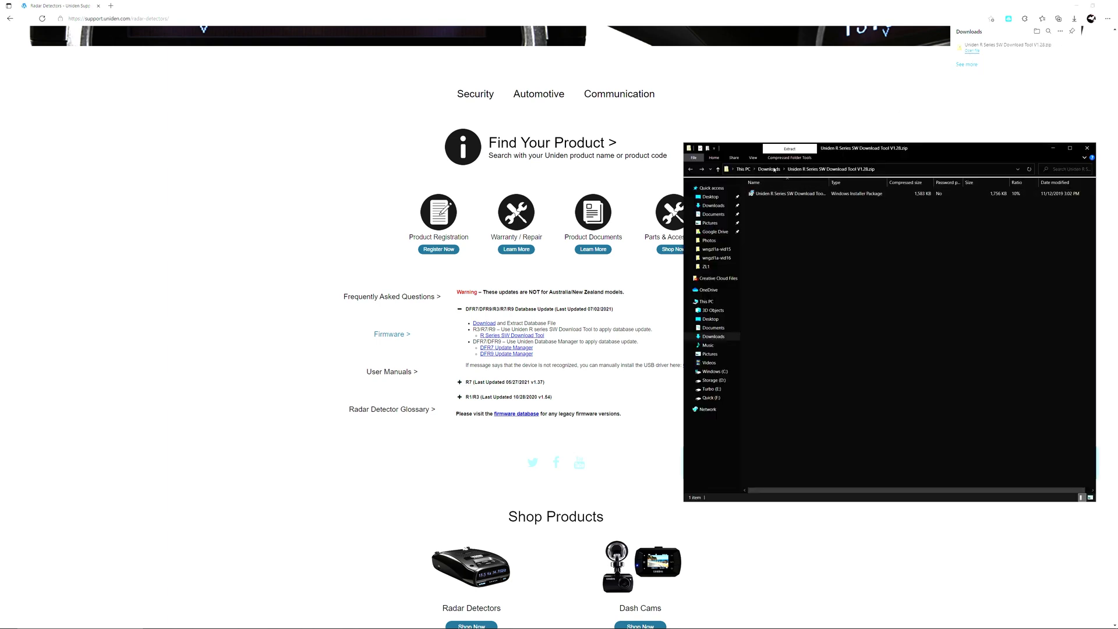
# Extract the download tool zip into its own folder and launch the .msi installer
pyautogui.rightClick(761, 201)
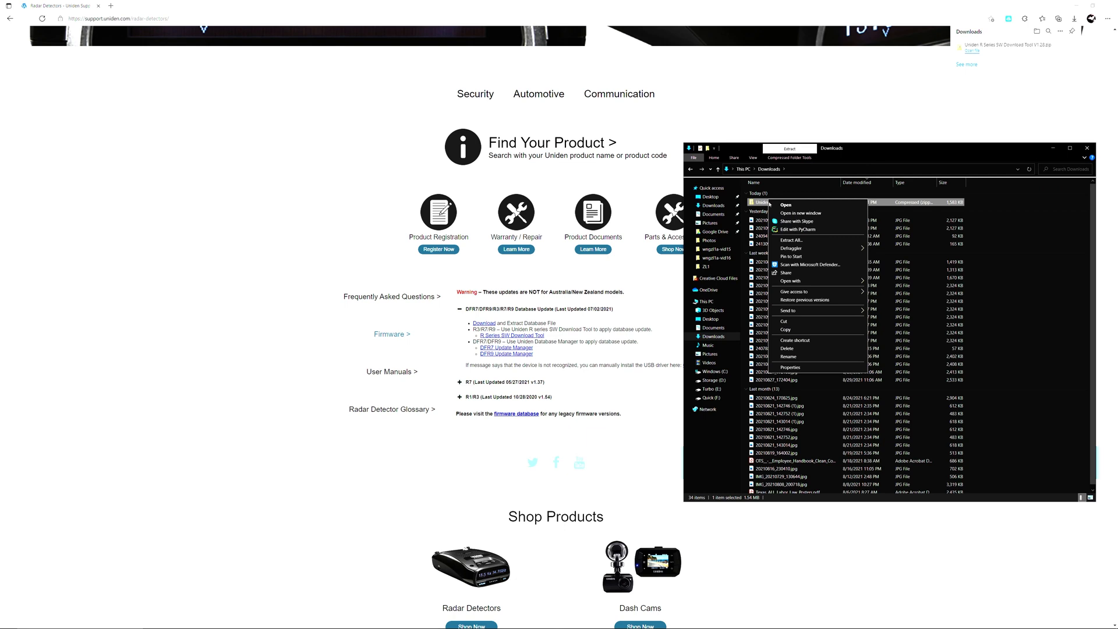
pyautogui.click(791, 240)
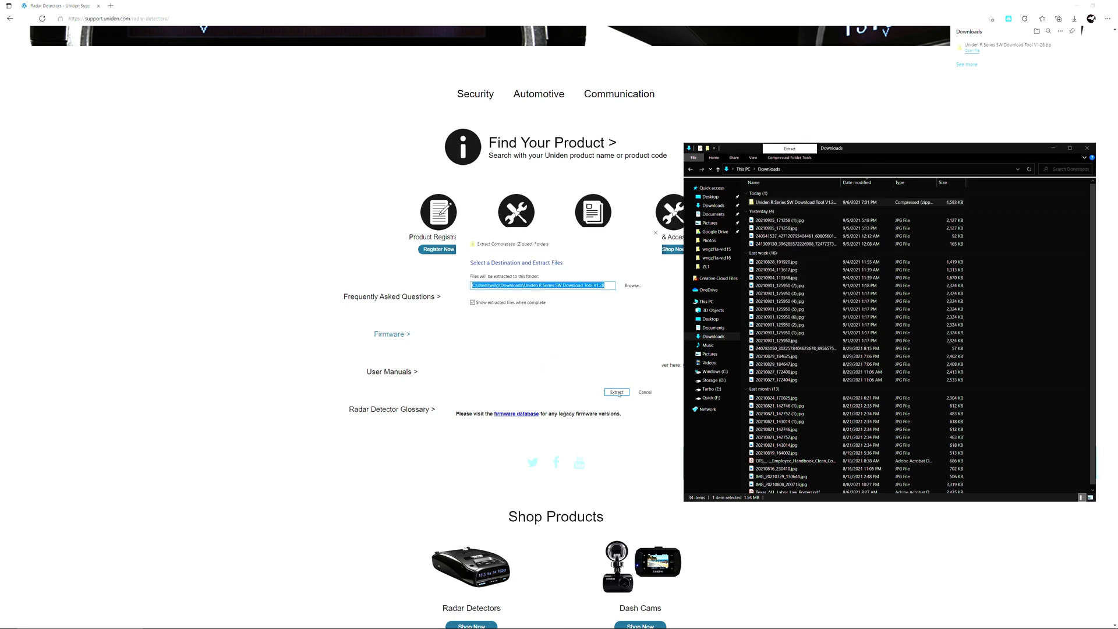
pyautogui.click(616, 392)
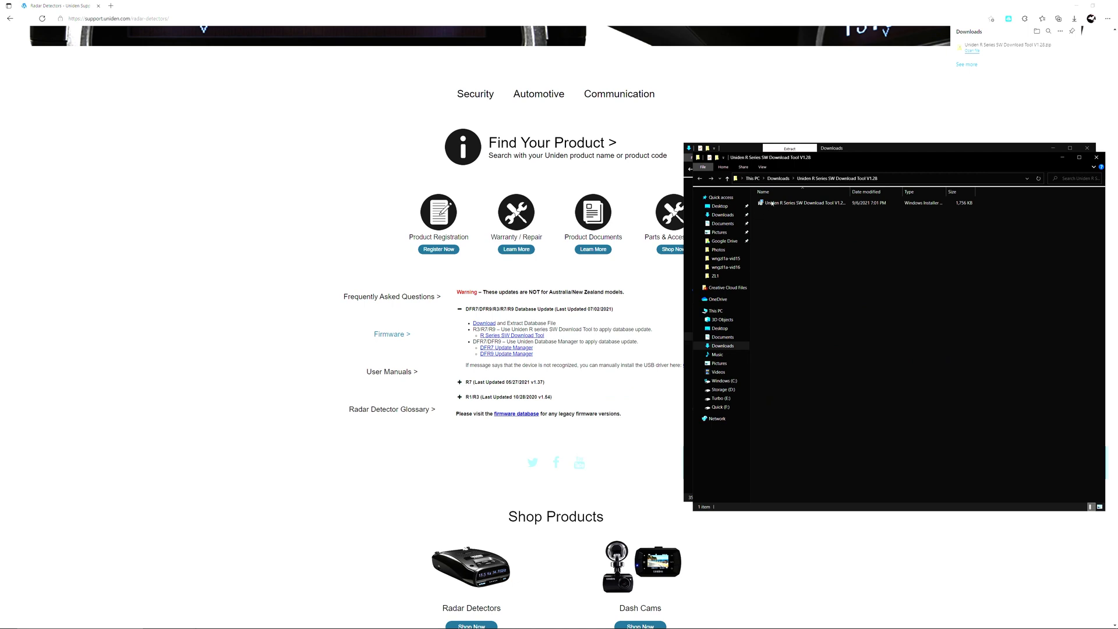
pyautogui.rightClick(804, 203)
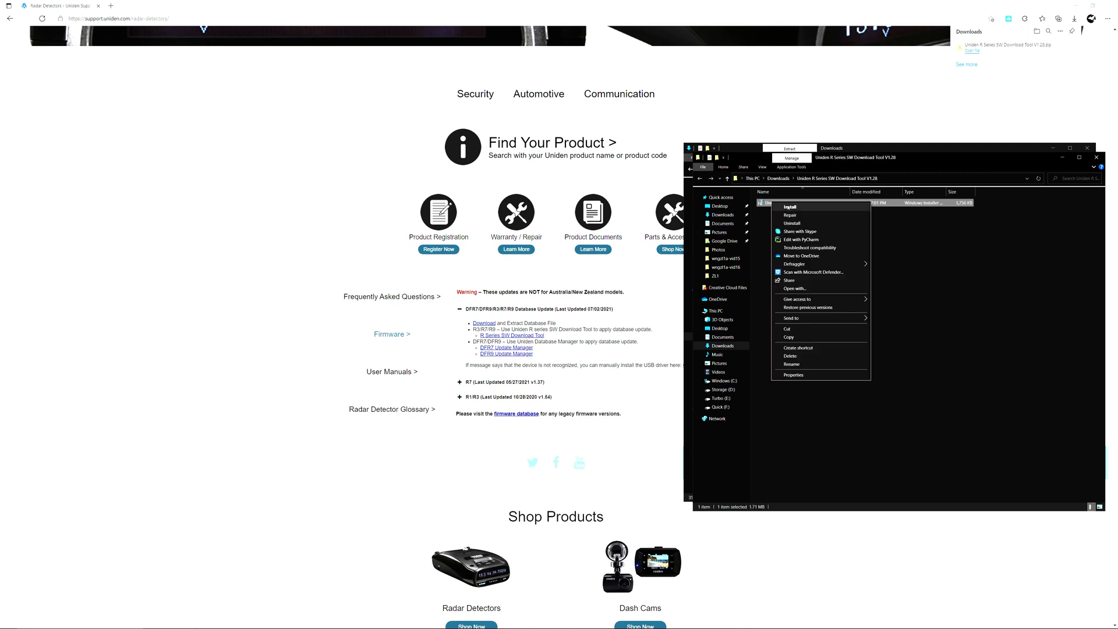
pyautogui.click(789, 207)
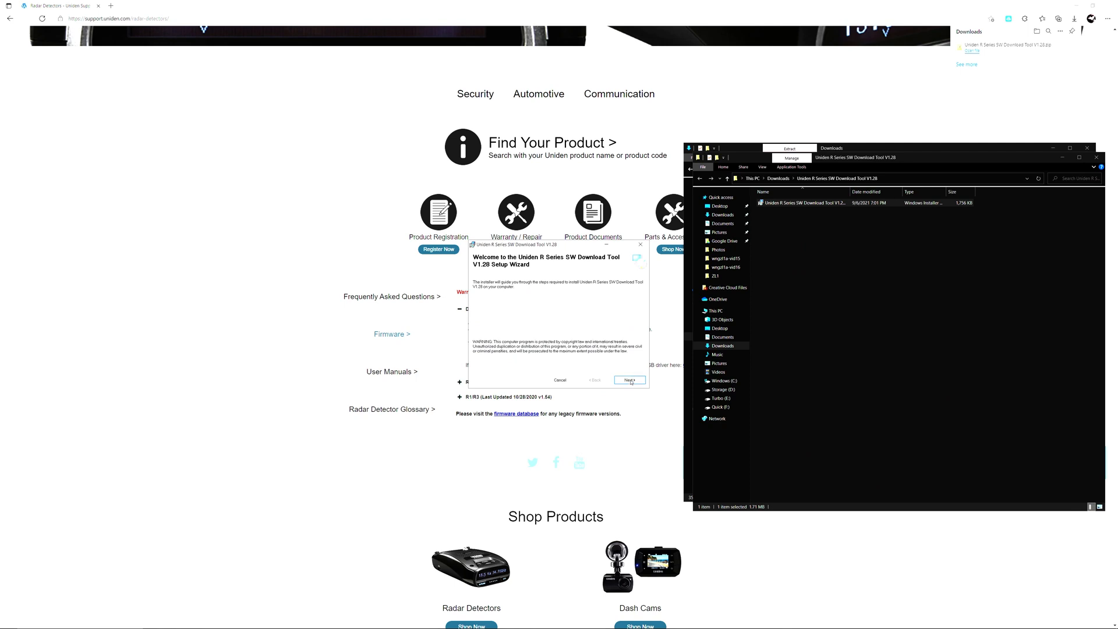
# Set the installation folder to F:\Programs with the 'Uniden R Se...' tool folder name appended
pyautogui.click(630, 380)
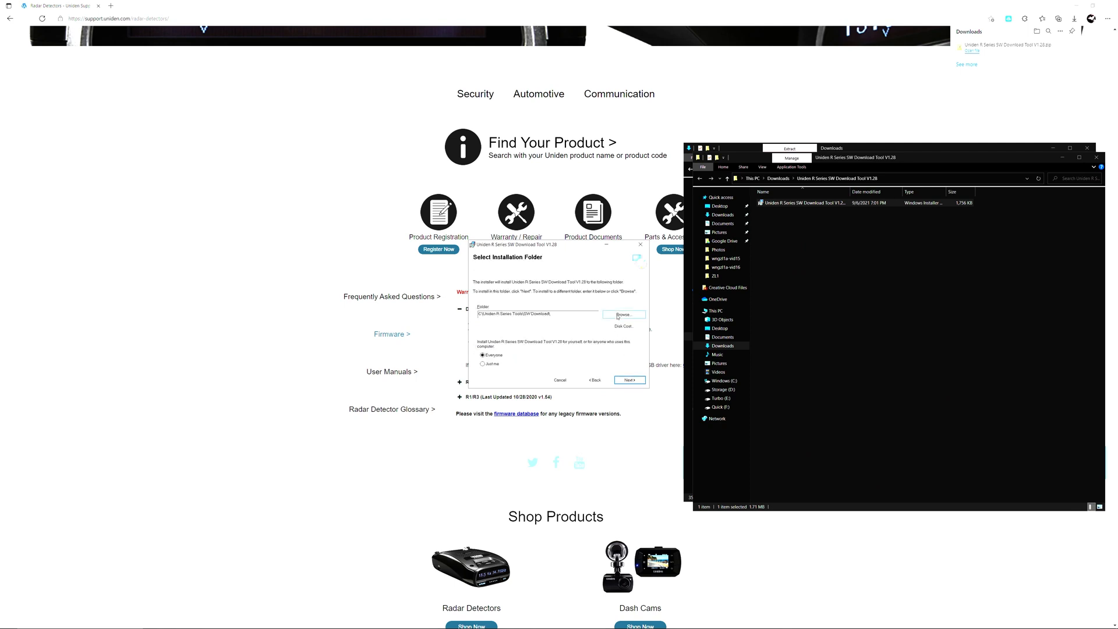
pyautogui.click(623, 314)
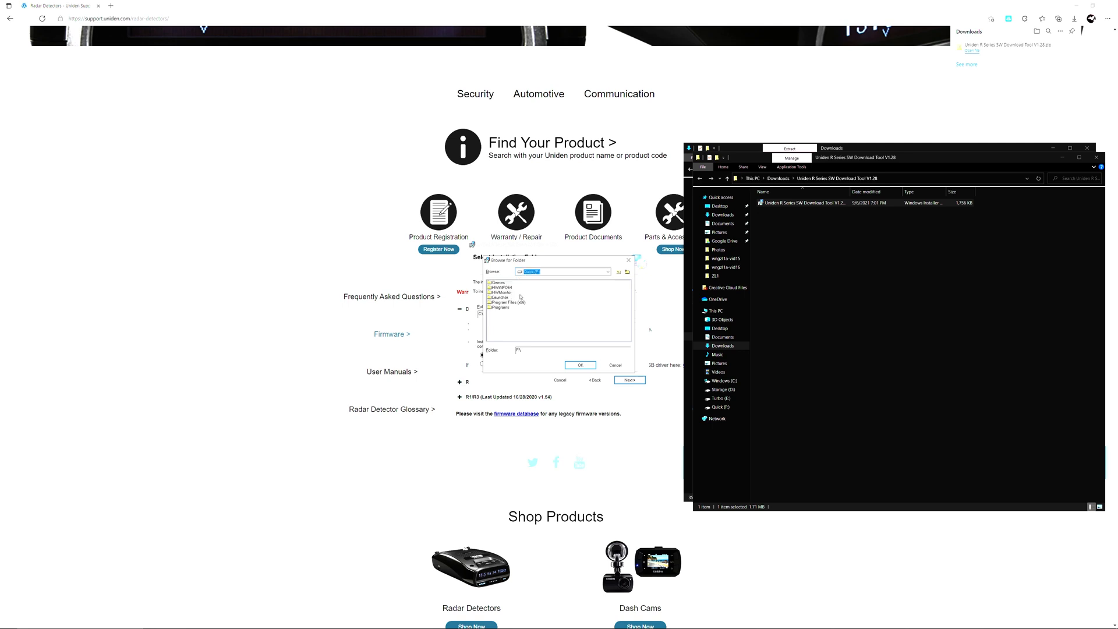
pyautogui.click(501, 307)
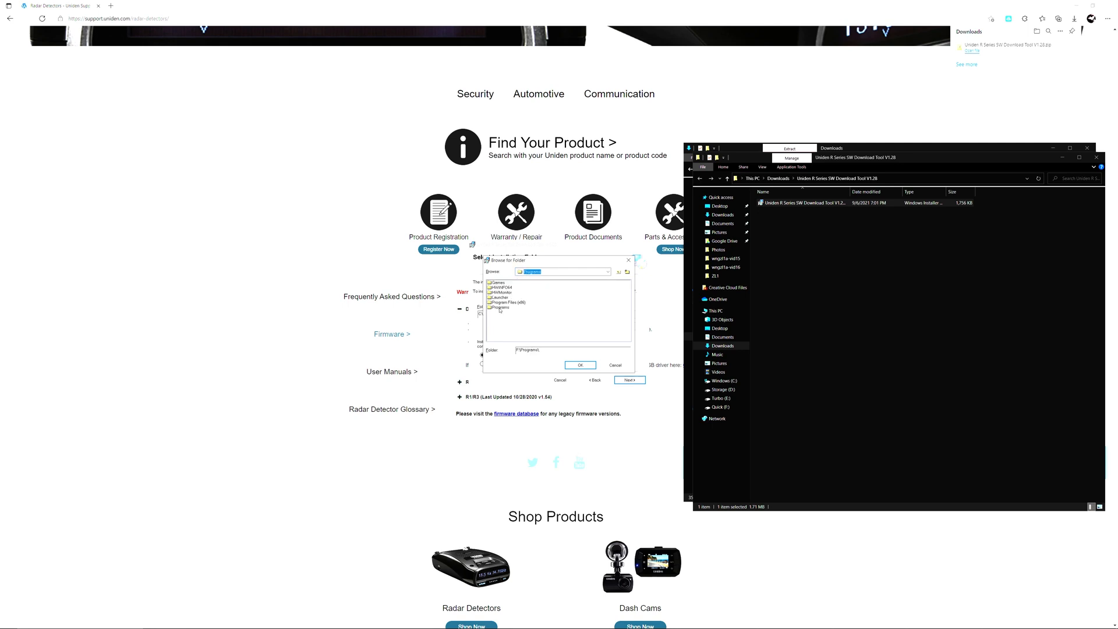
pyautogui.click(501, 308)
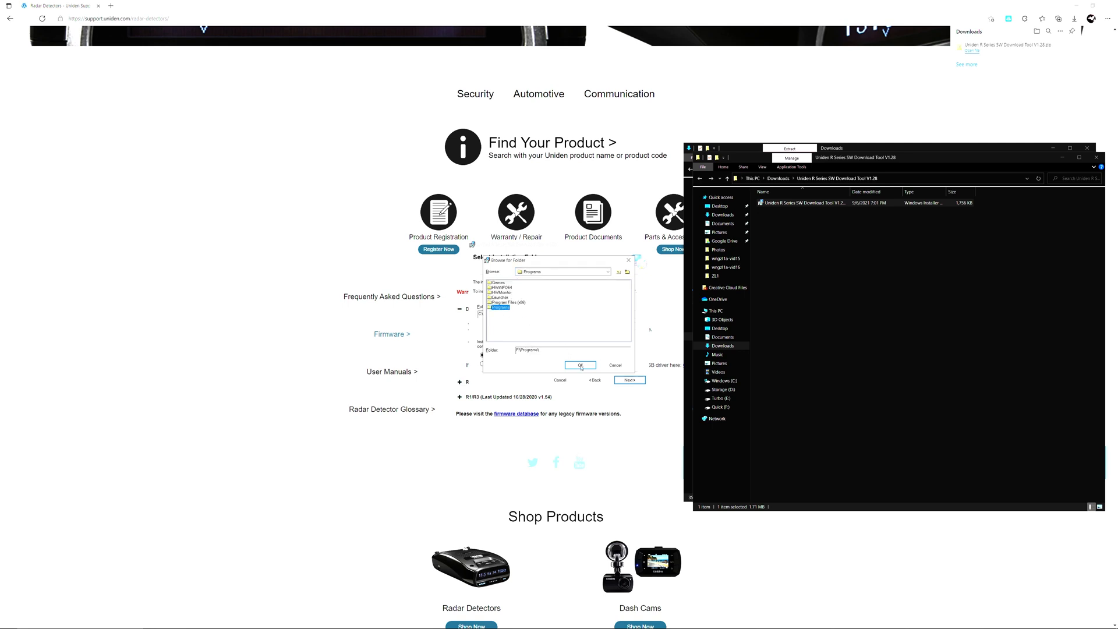
pyautogui.click(580, 365)
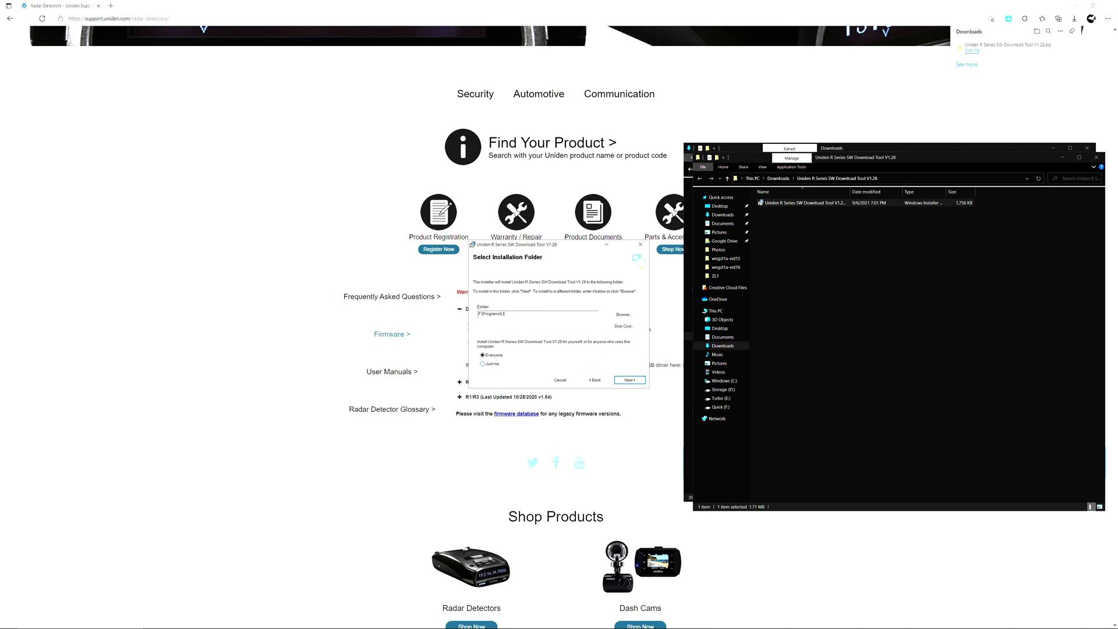
pyautogui.write('Uniden R Series SW Download Tool V1.28')
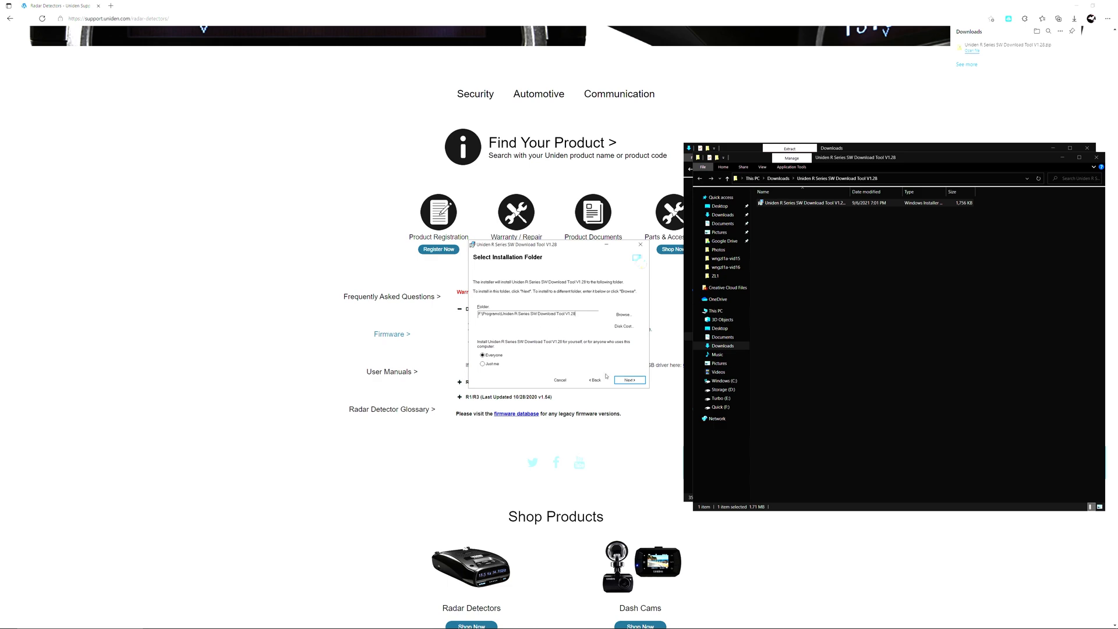
# Complete installation of the V1.28 tool to that folder and close the installer
pyautogui.click(628, 380)
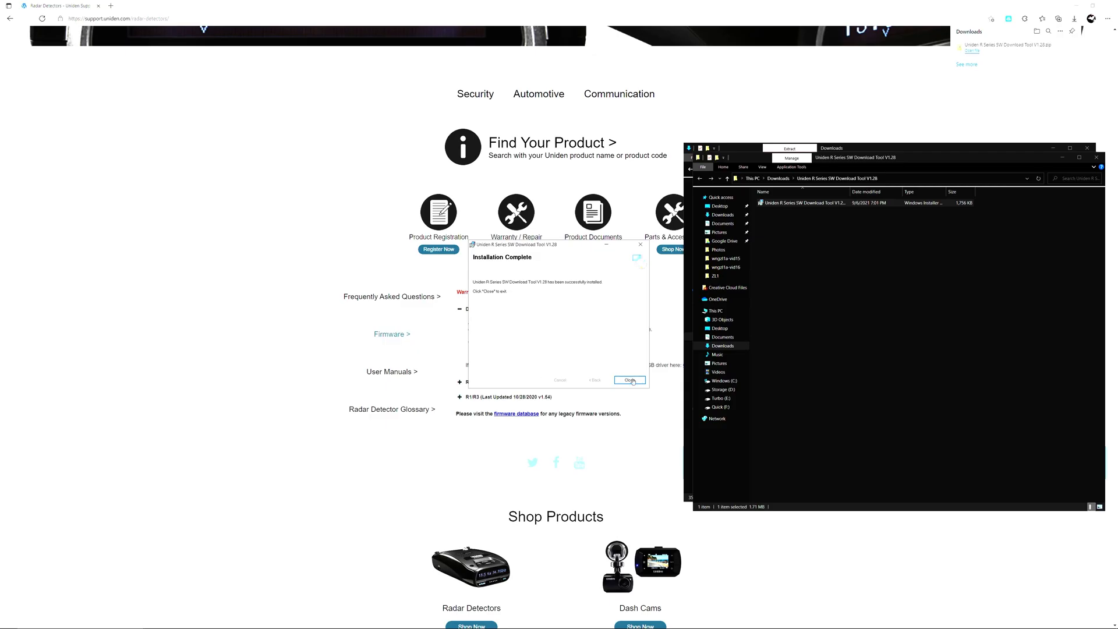
pyautogui.click(628, 379)
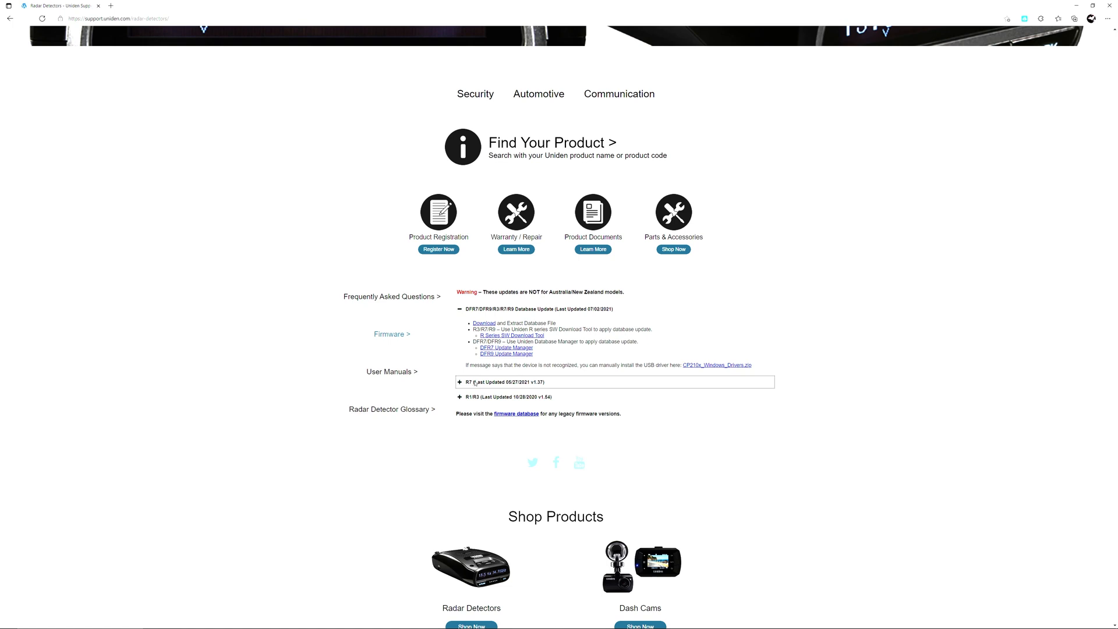
# Download the red light camera database and CP210x USB driver zips and show them in Downloads
pyautogui.click(502, 382)
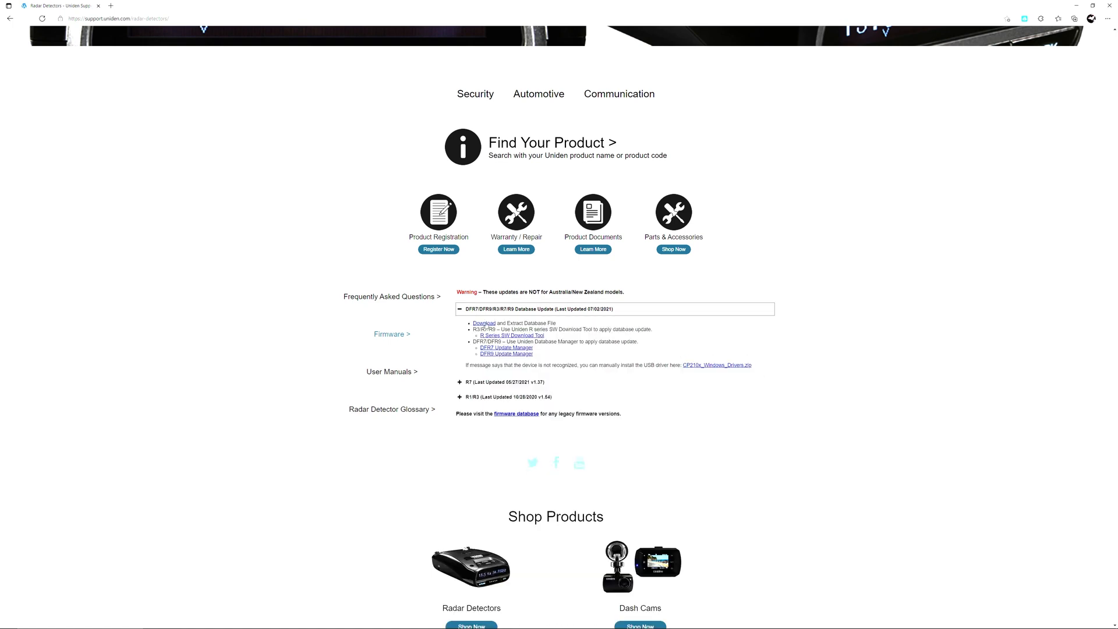
pyautogui.click(484, 323)
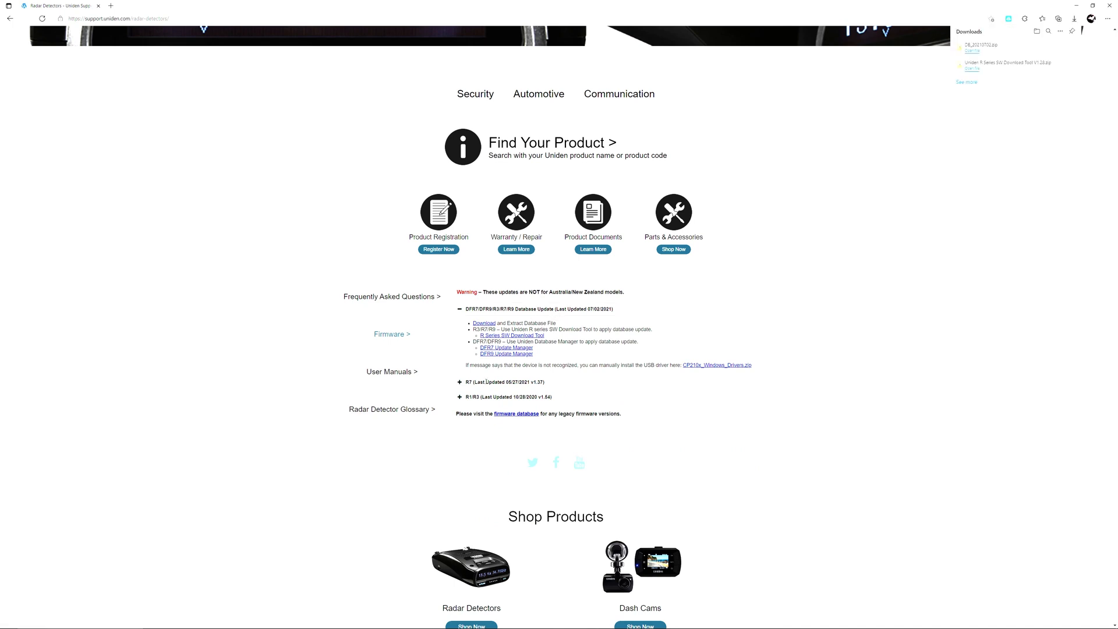
pyautogui.click(500, 382)
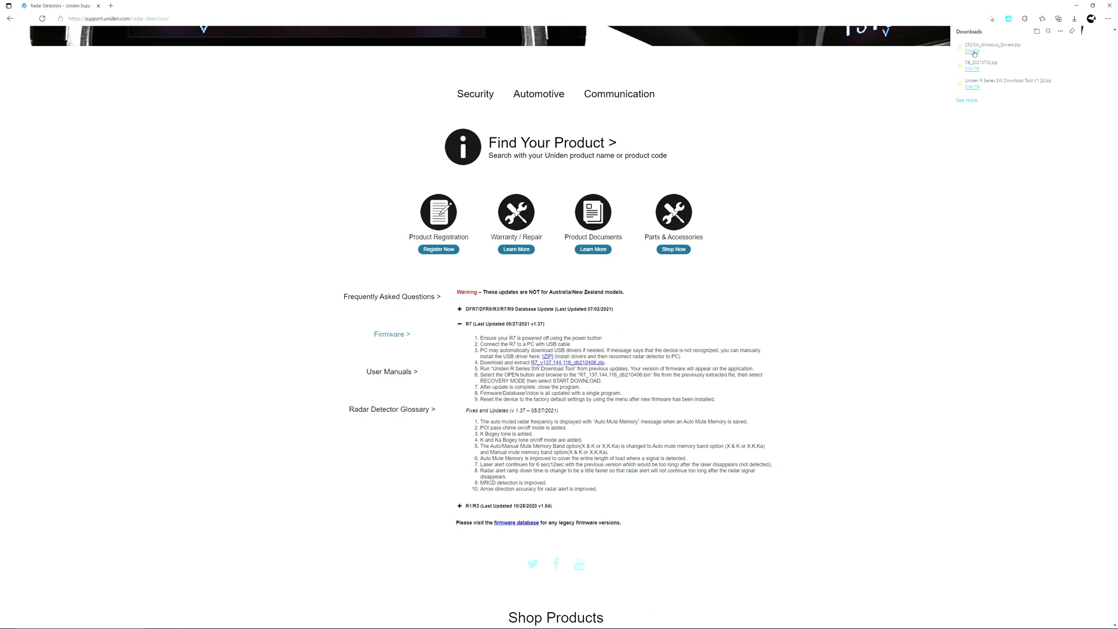
pyautogui.click(971, 51)
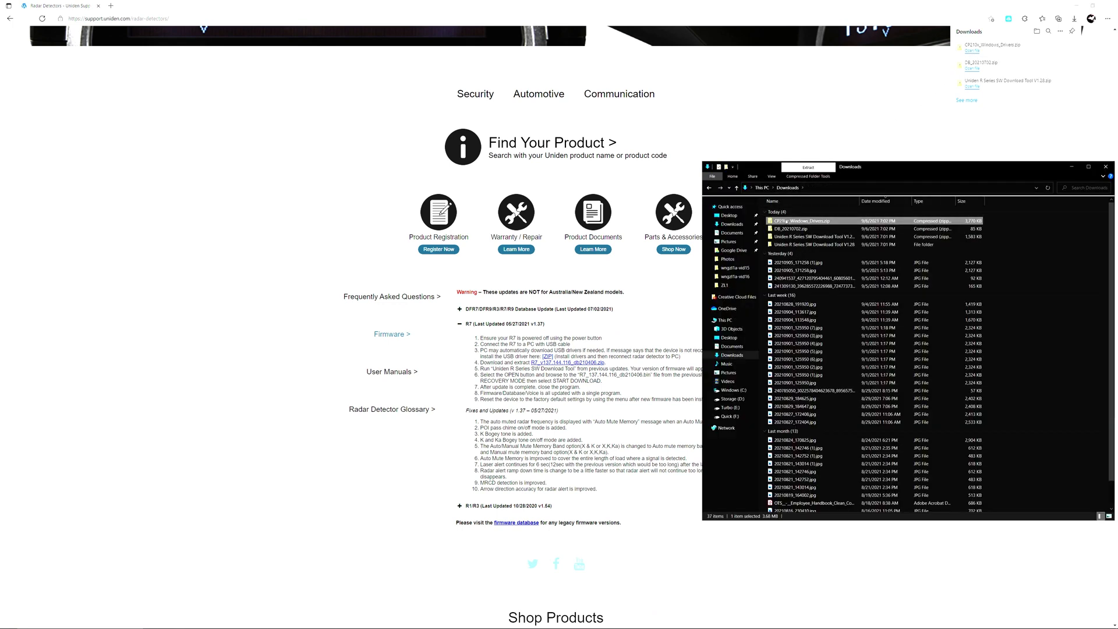
# Extract the CP210x driver zip and run the CP210xVCPInstaller_x64 driver installer
pyautogui.rightClick(800, 221)
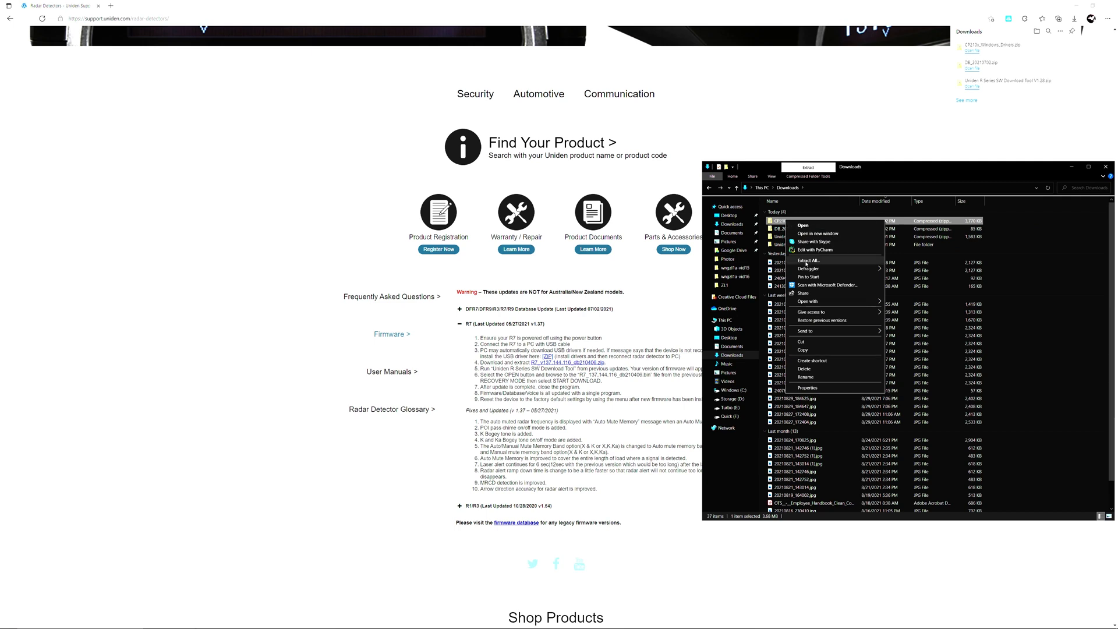
pyautogui.click(807, 260)
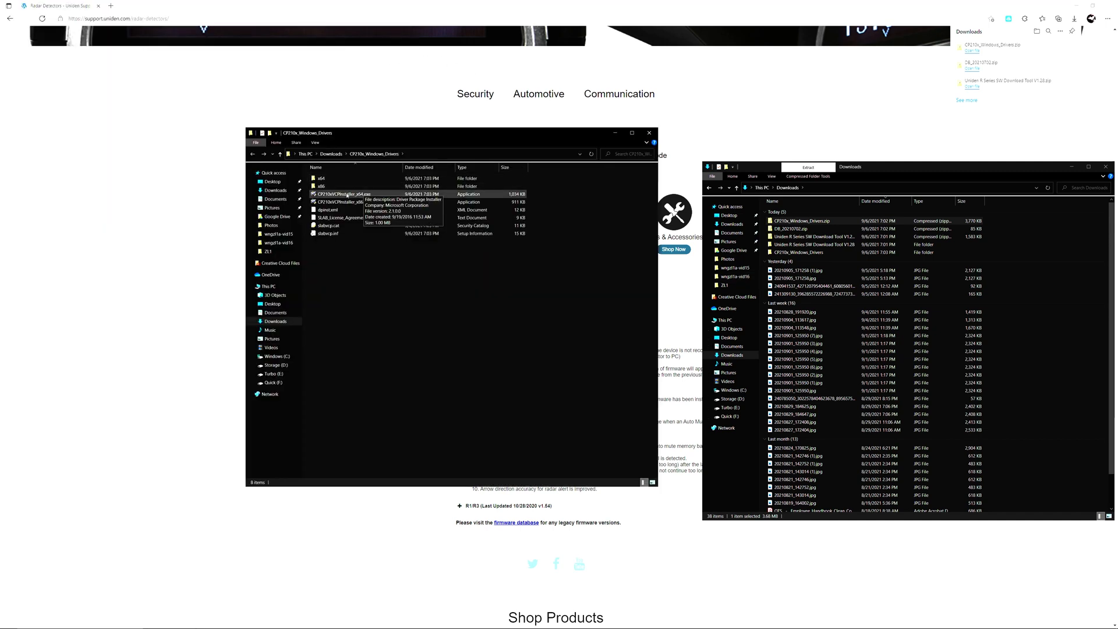
pyautogui.doubleClick(347, 195)
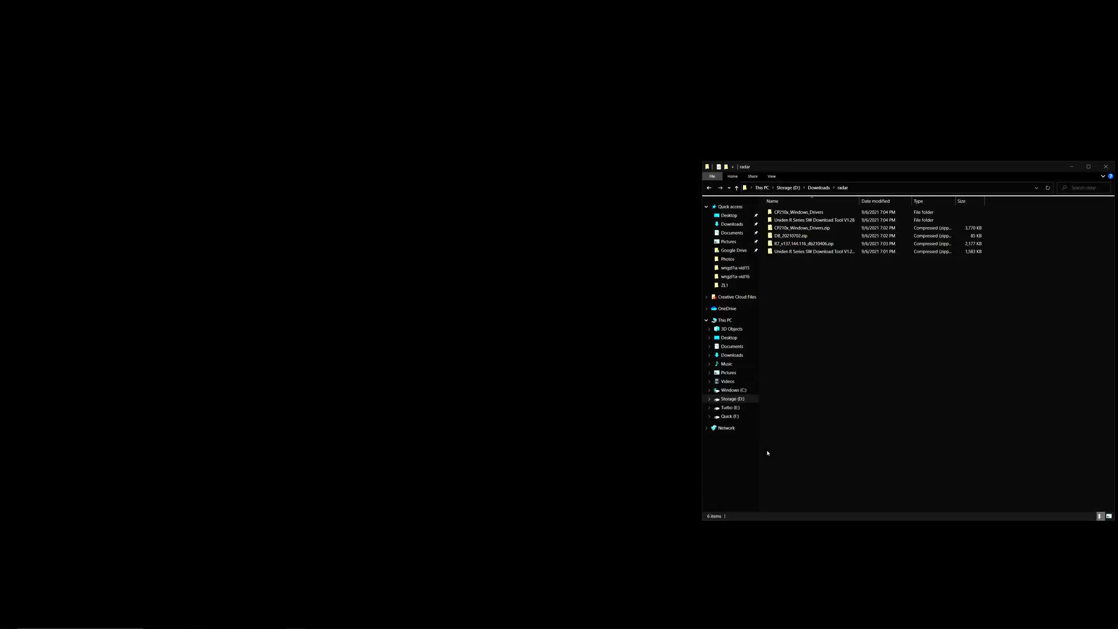
# Extract the R7_v137.144.116_db210406 firmware zip, then browse its folder and the installed tool's program folder
pyautogui.click(807, 244)
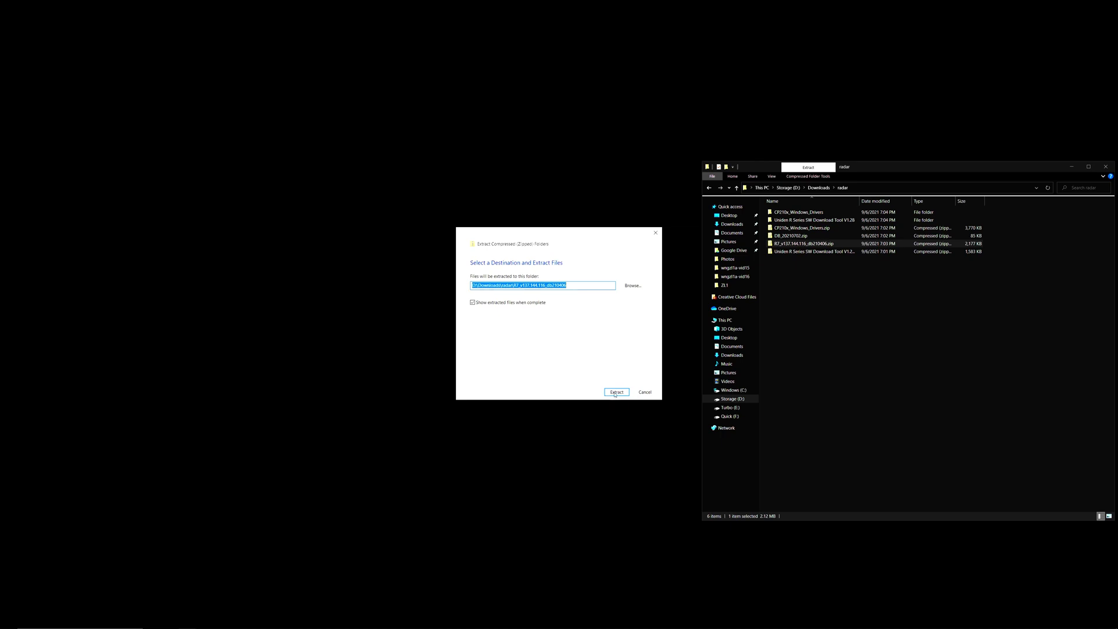
pyautogui.click(616, 392)
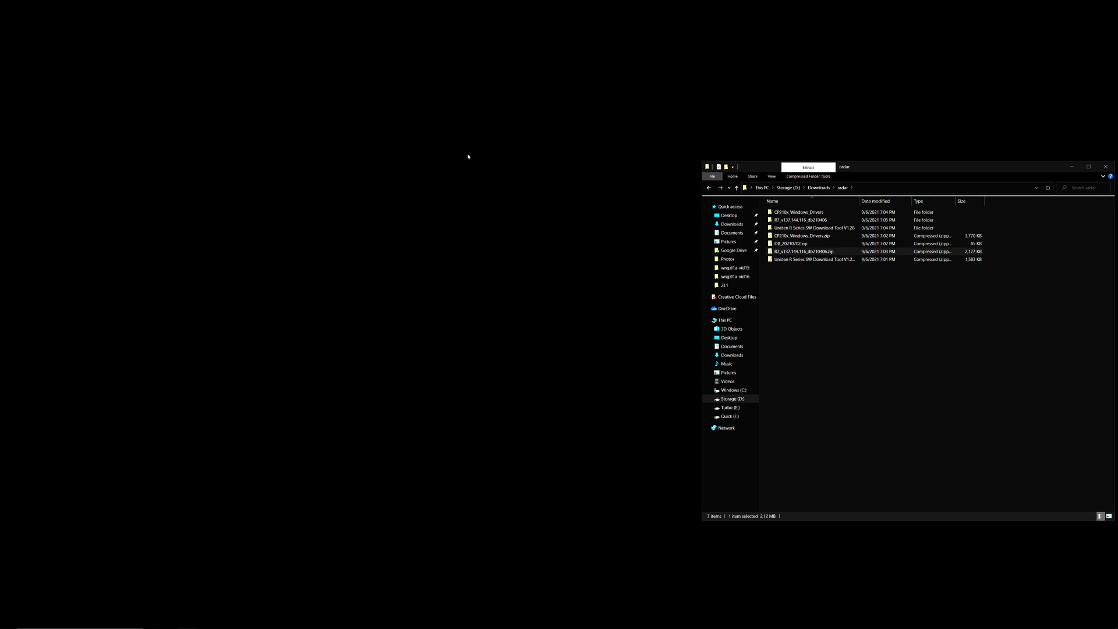
pyautogui.doubleClick(799, 221)
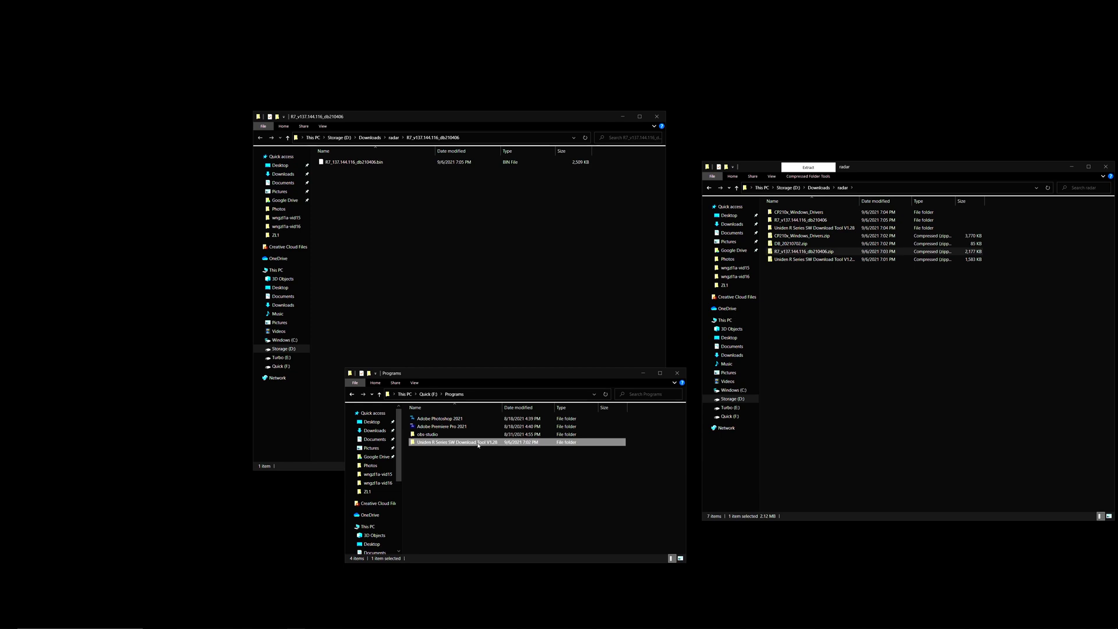
pyautogui.doubleClick(456, 443)
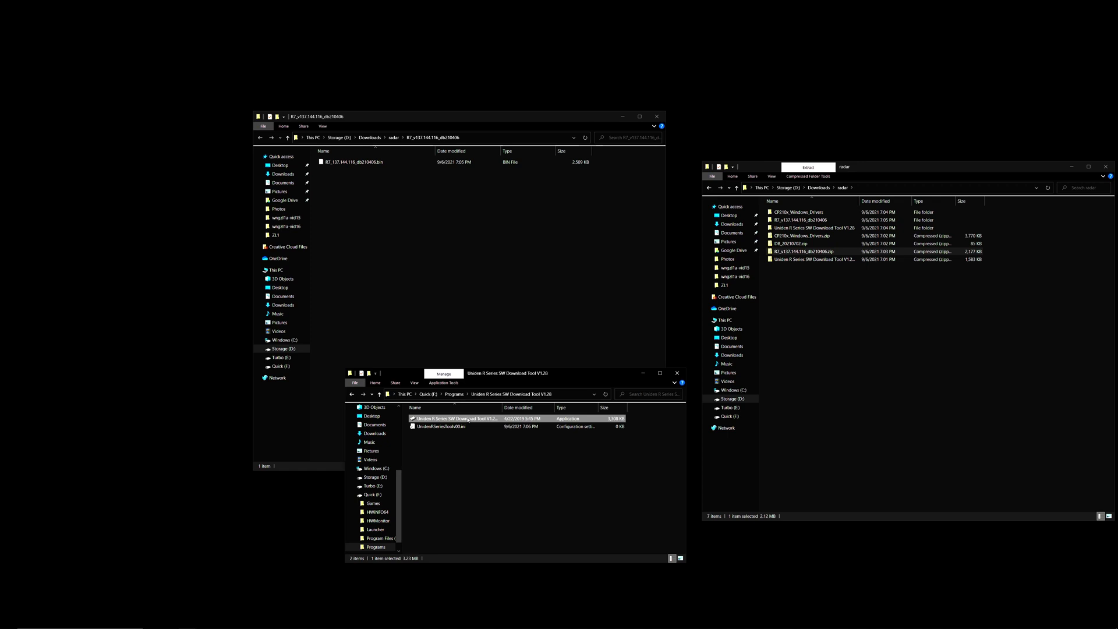
pyautogui.doubleClick(456, 418)
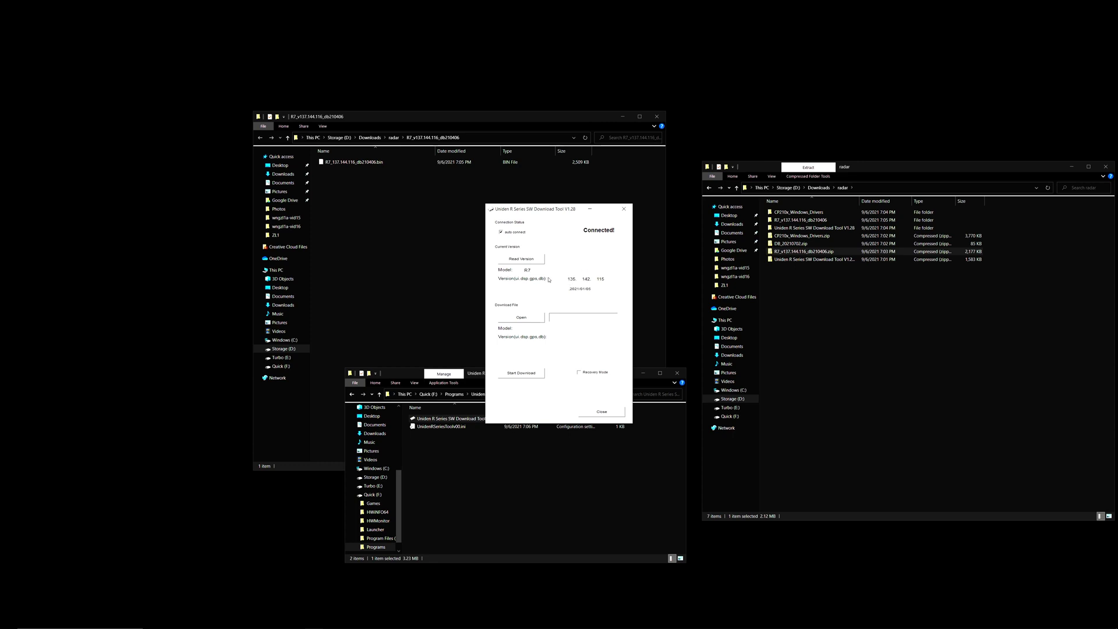
pyautogui.moveTo(577, 268)
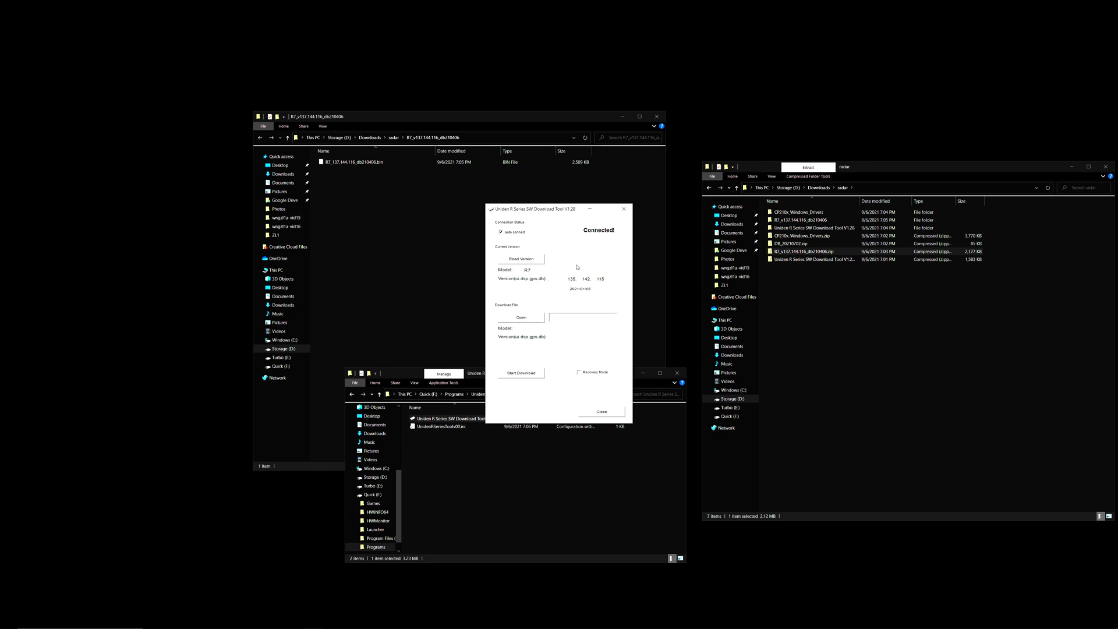
pyautogui.moveTo(572, 293)
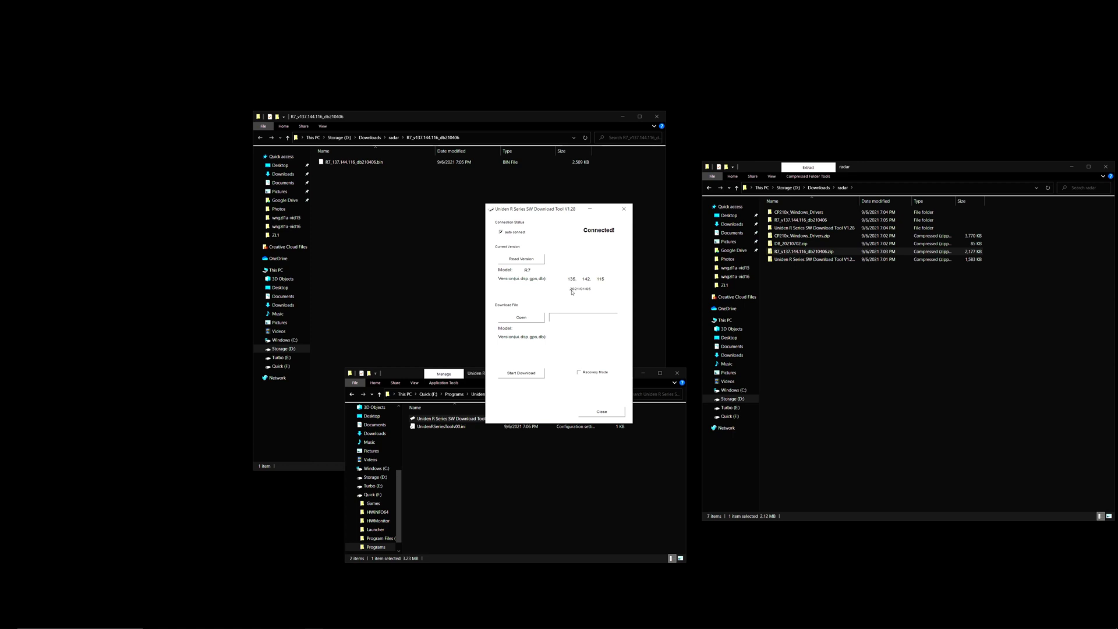
pyautogui.moveTo(603, 282)
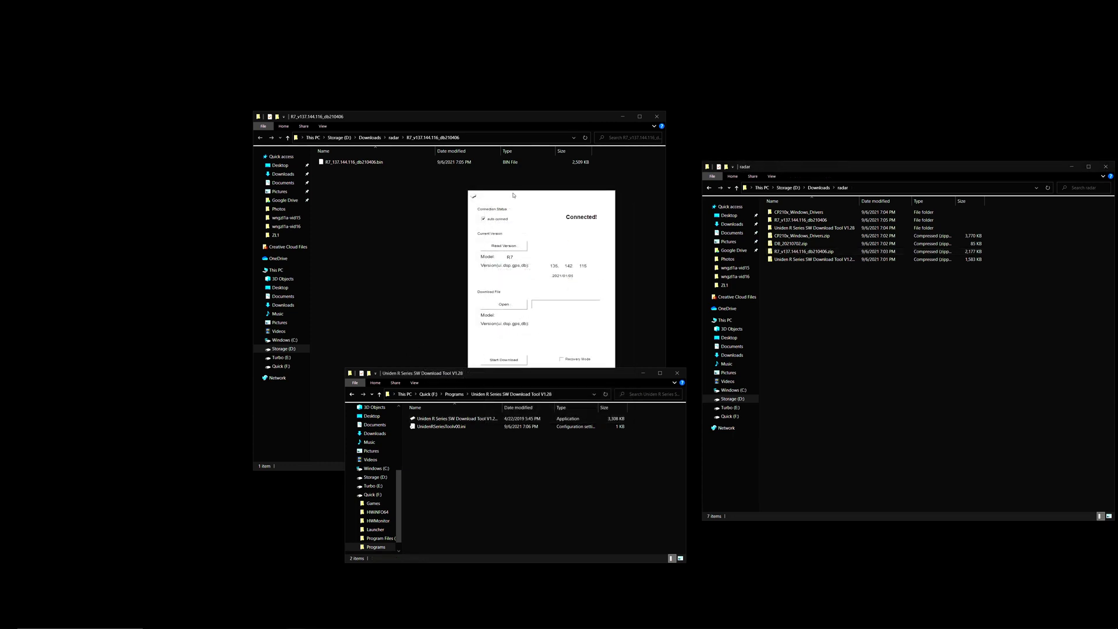
# Load R7_v137.144.116_db210406.bin into the tool as the firmware file, showing version 137.144.116
pyautogui.click(503, 304)
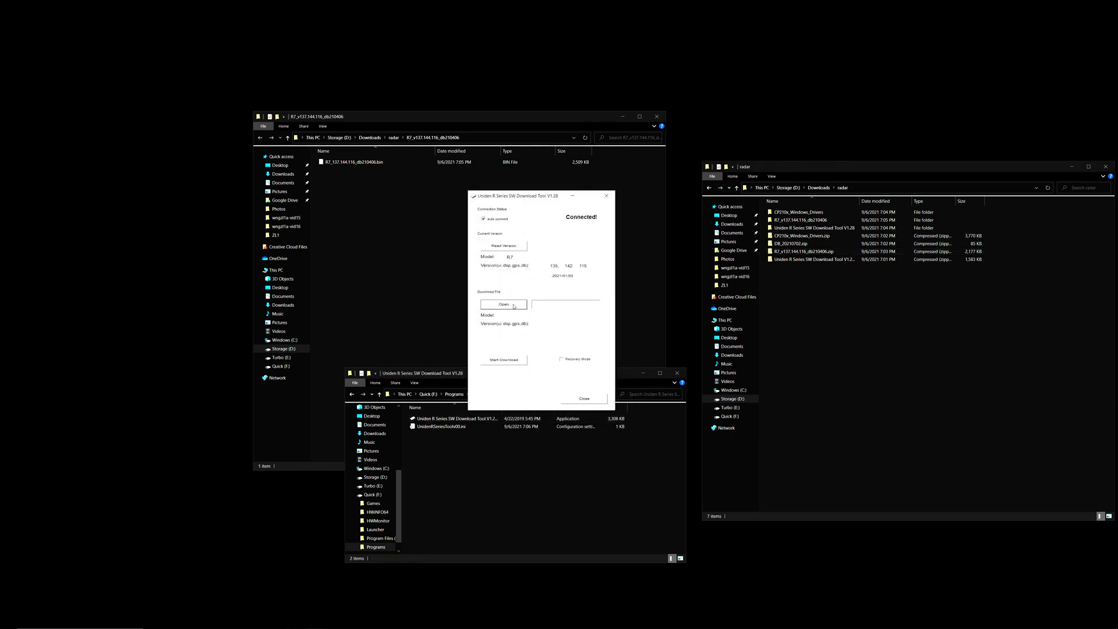
pyautogui.click(504, 304)
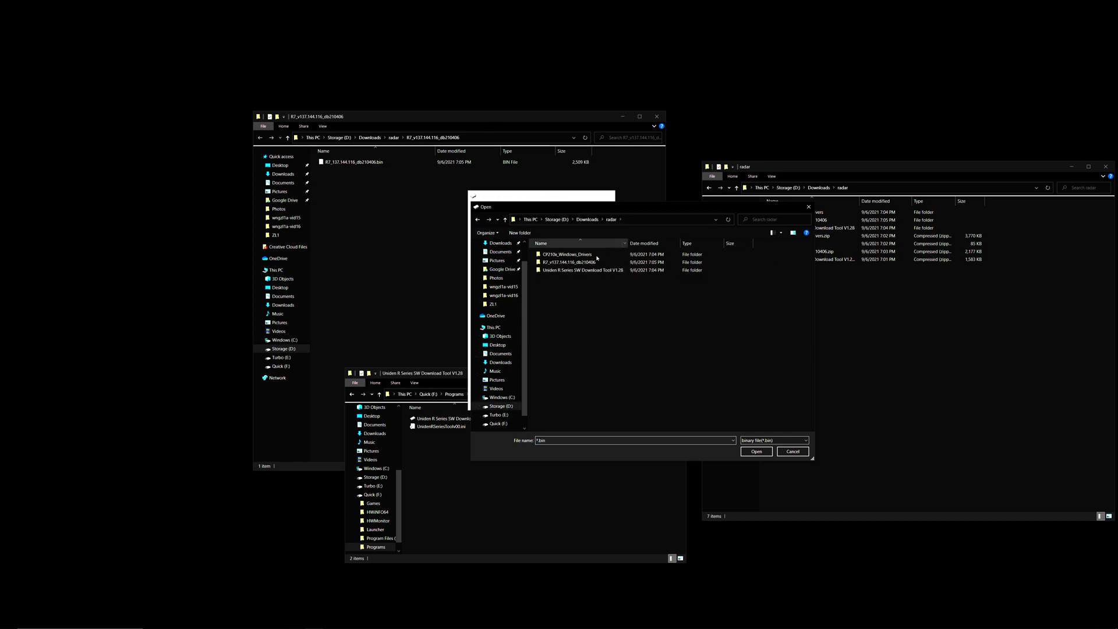
pyautogui.doubleClick(570, 262)
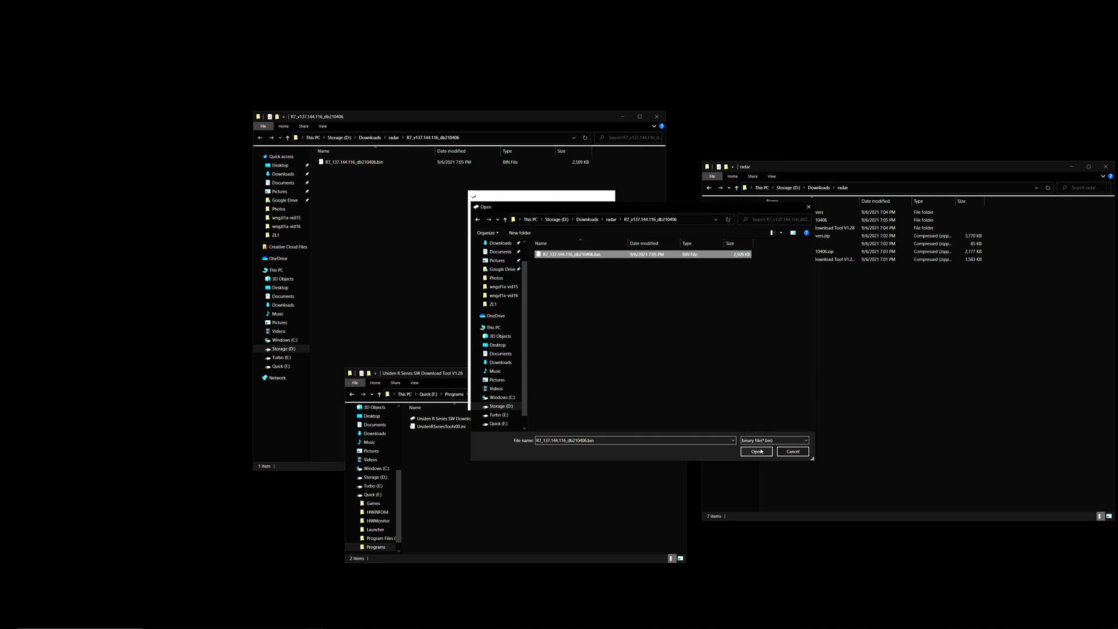
pyautogui.click(757, 452)
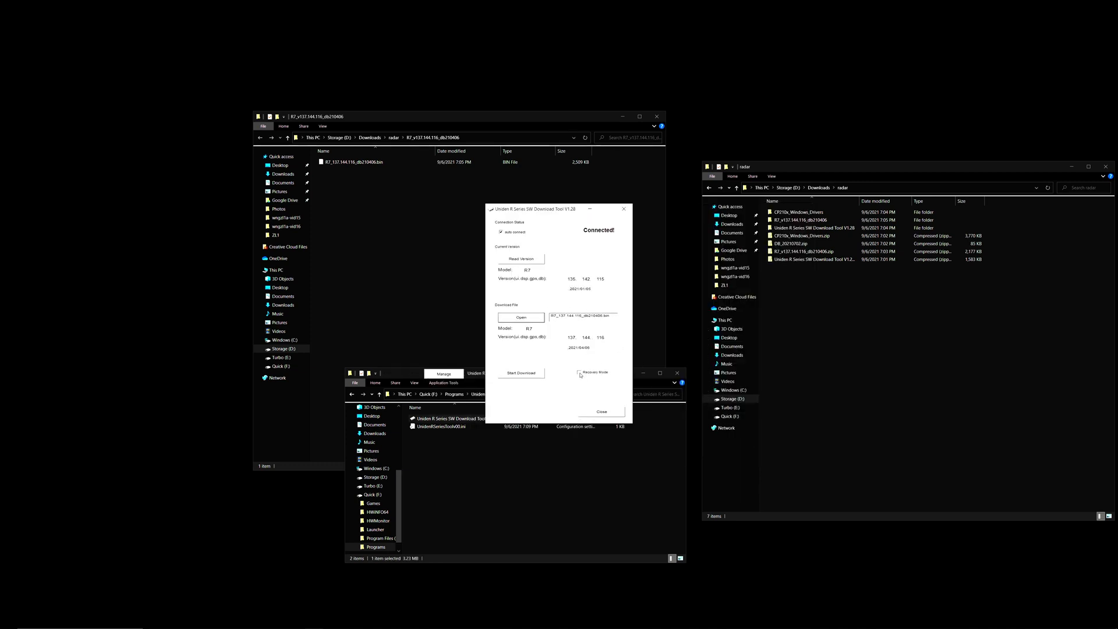
# Enable Recovery Mode and start downloading the 137.144.116 firmware to the R7
pyautogui.click(578, 372)
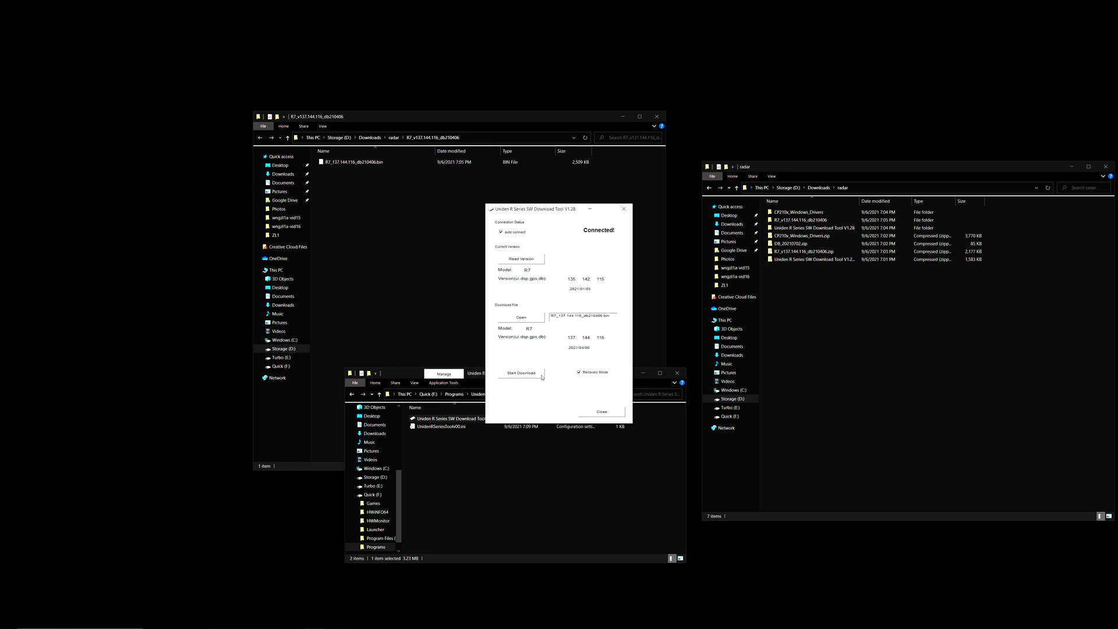
pyautogui.click(521, 373)
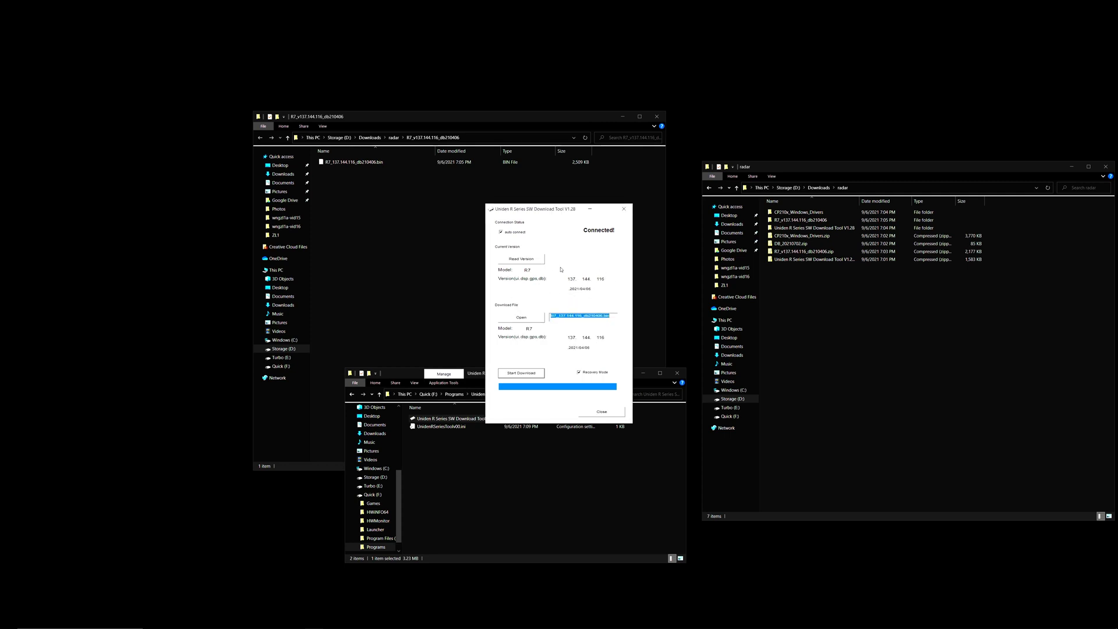
pyautogui.moveTo(592, 297)
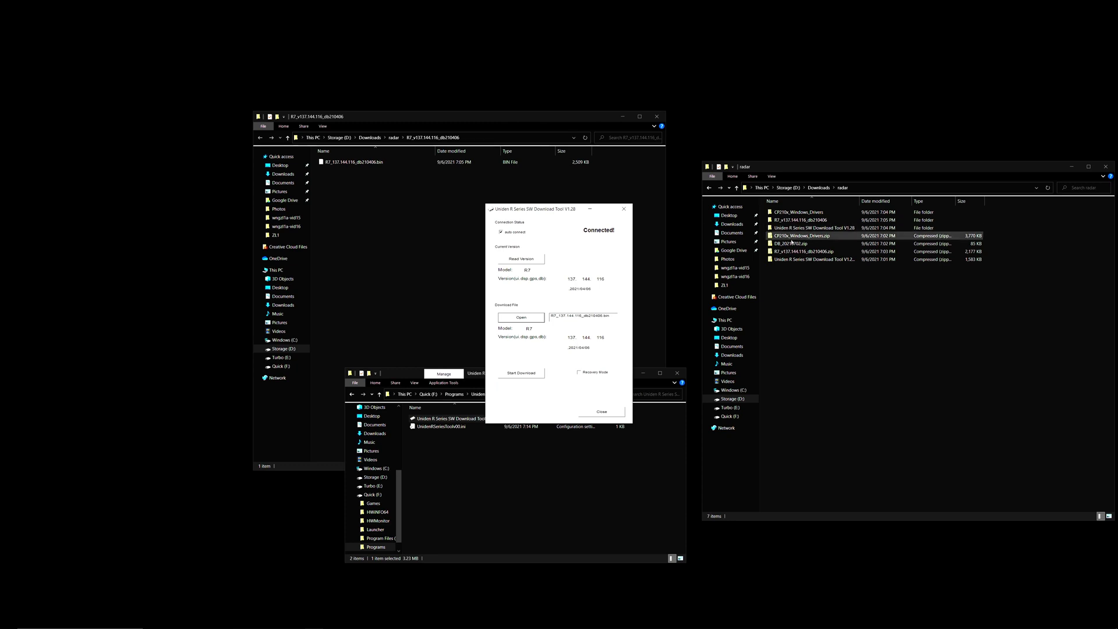
# Extract the DB_20210702.zip database archive into its own folder
pyautogui.rightClick(784, 244)
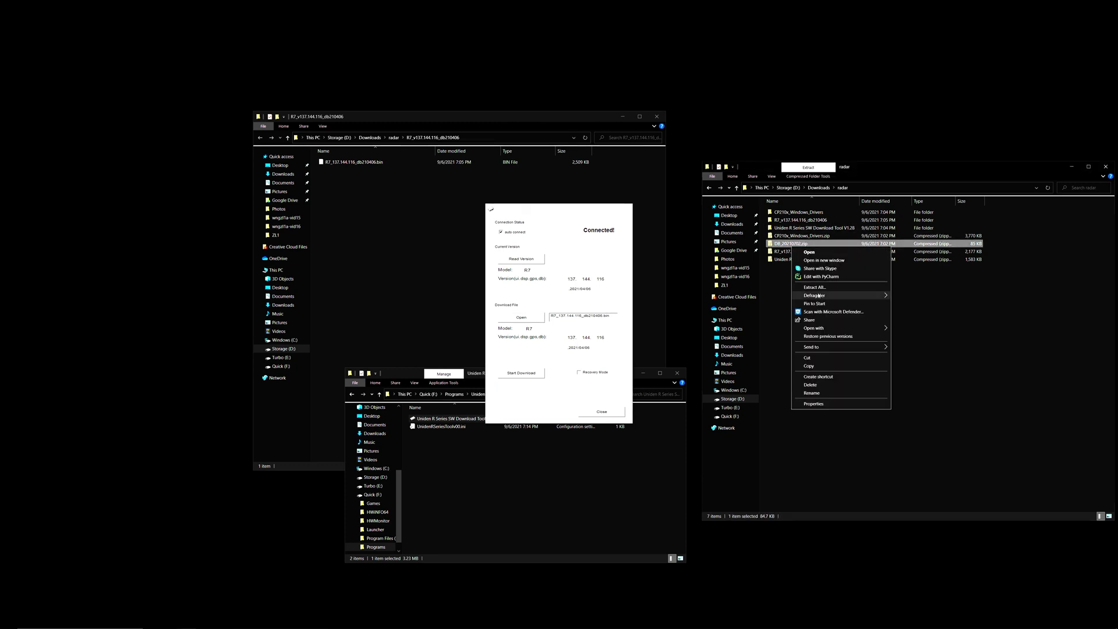
pyautogui.click(813, 287)
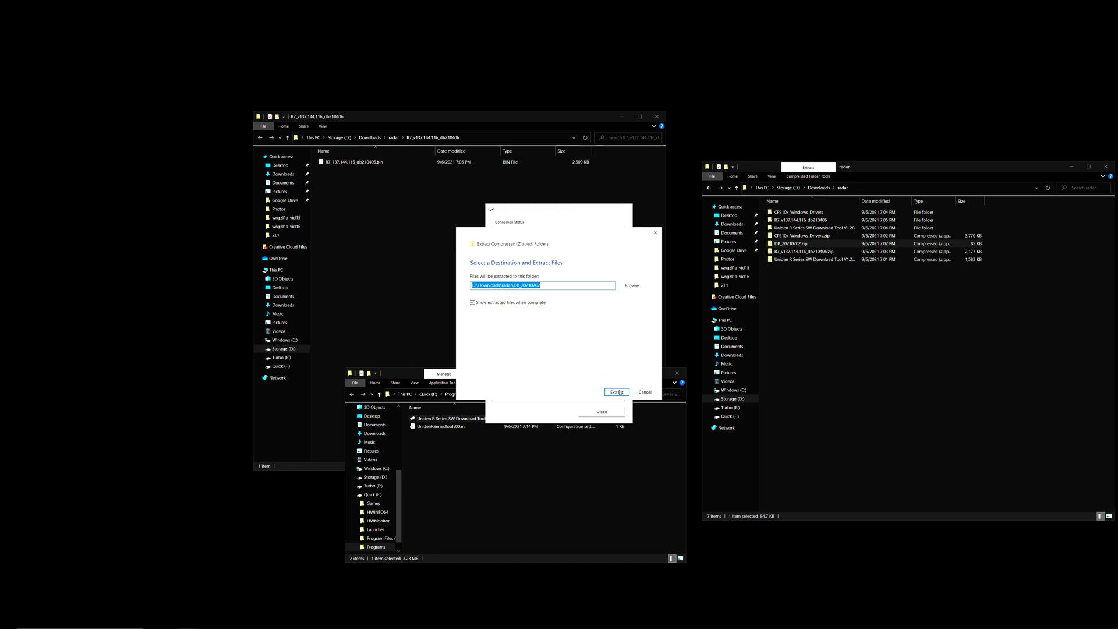
pyautogui.click(616, 391)
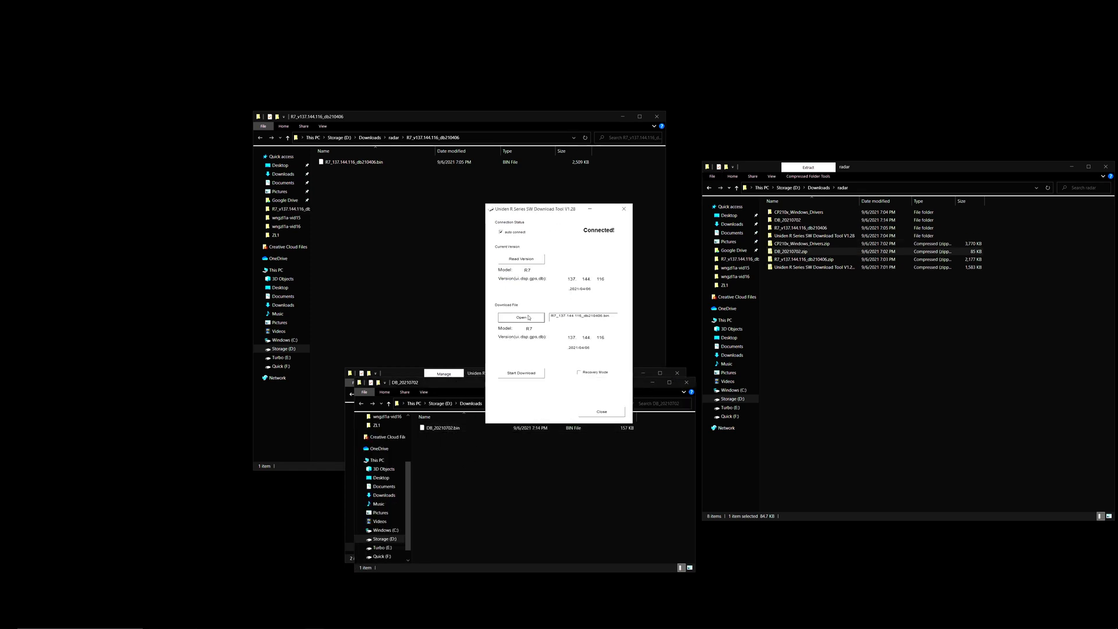
# Load DB_20210702.bin into the tool and download it to the R7 until completion is confirmed
pyautogui.click(521, 317)
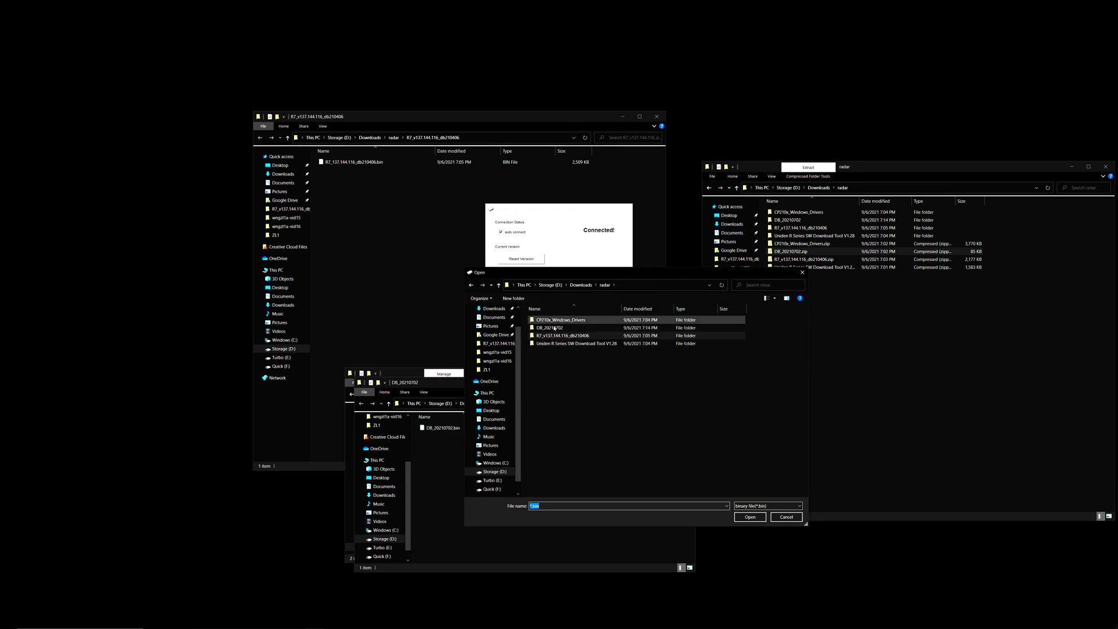
pyautogui.doubleClick(560, 327)
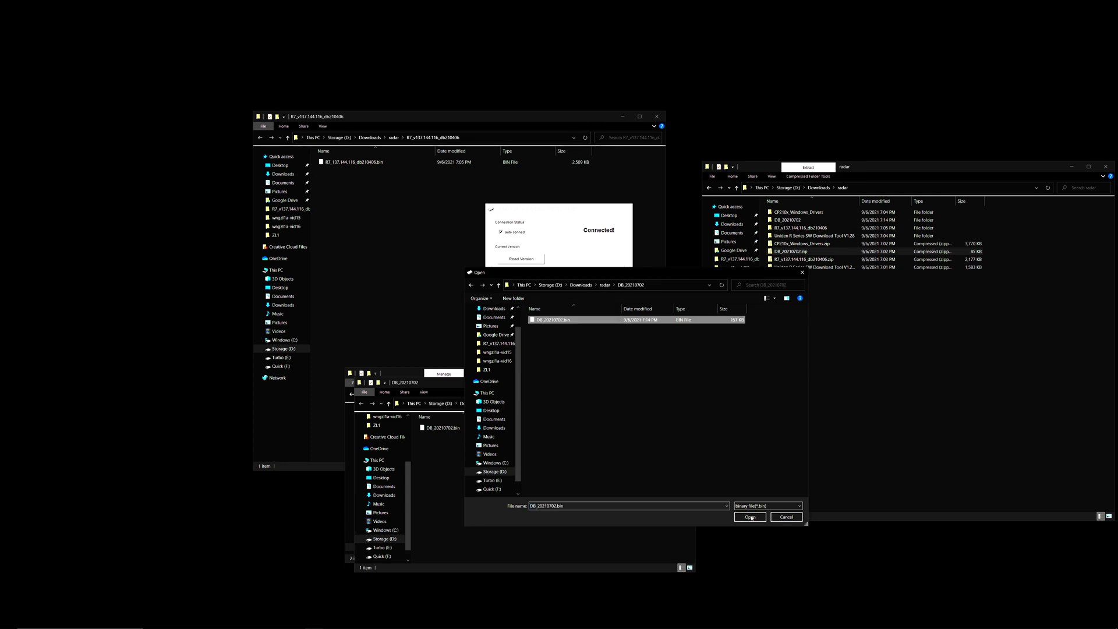
pyautogui.click(749, 517)
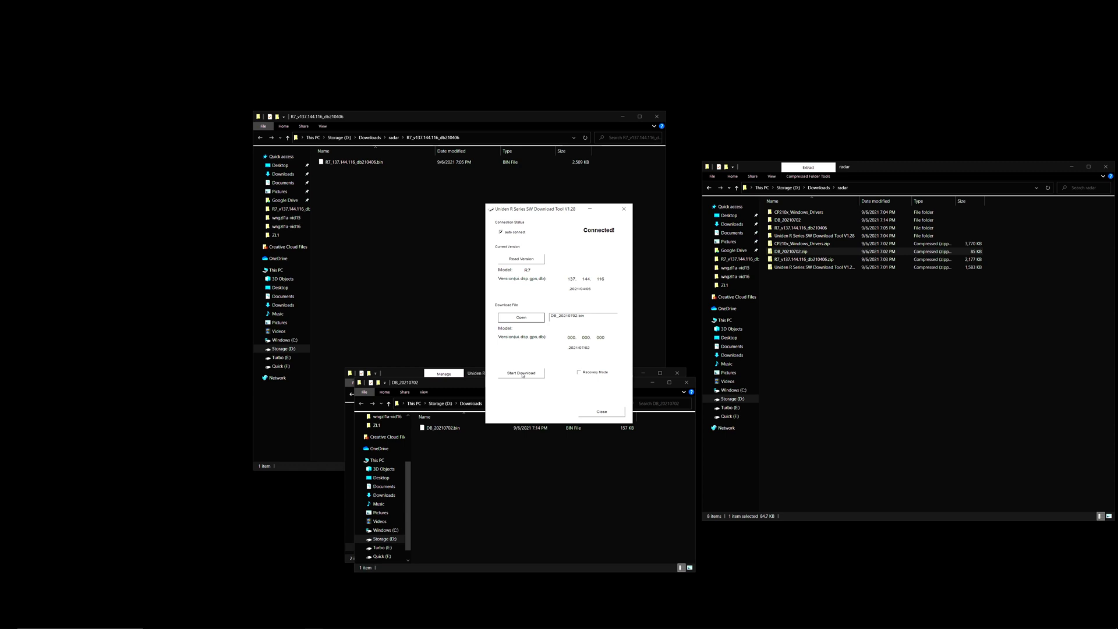
pyautogui.click(521, 373)
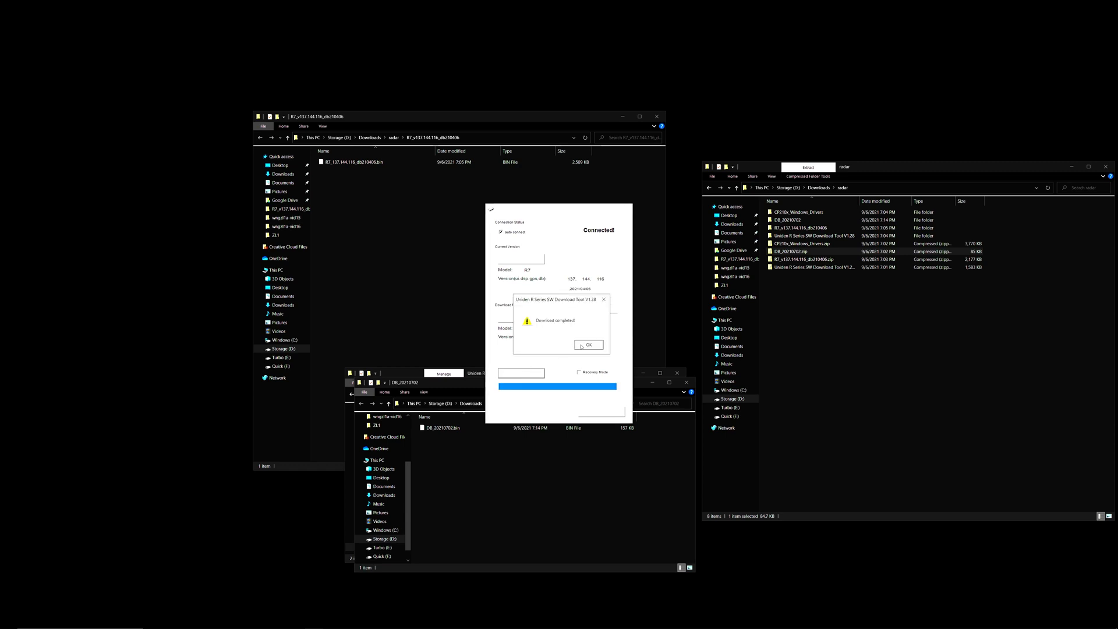
pyautogui.click(588, 345)
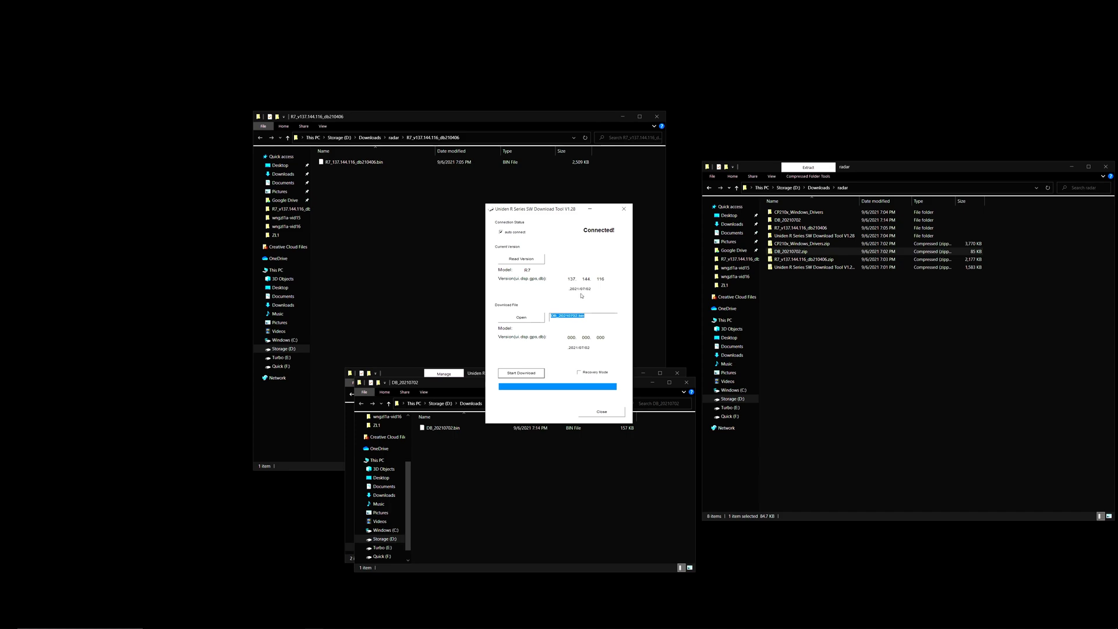
pyautogui.moveTo(596, 416)
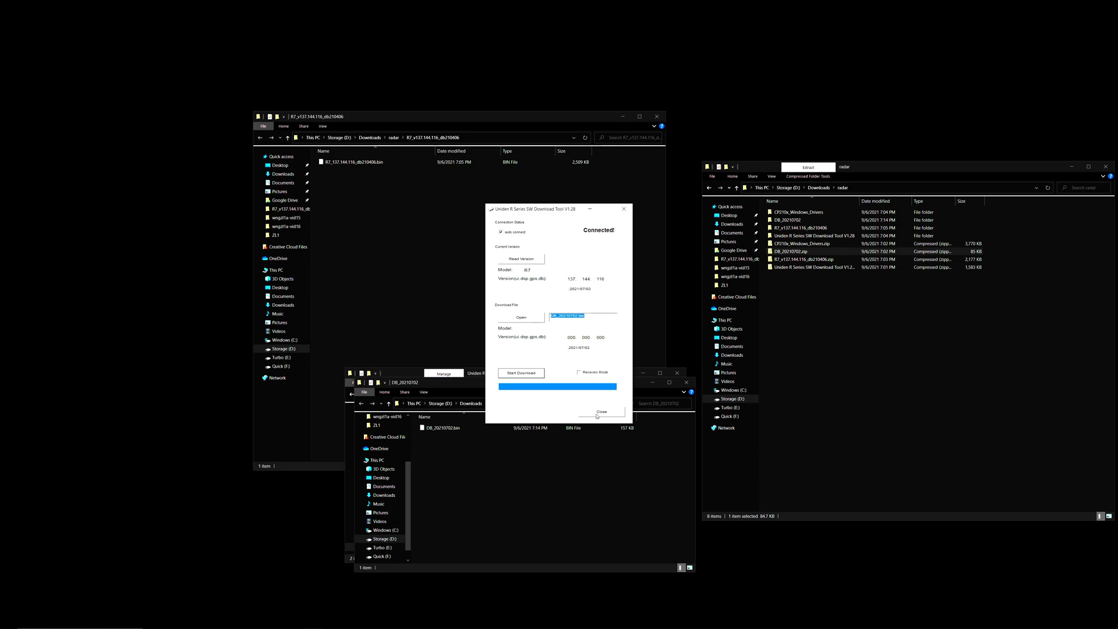